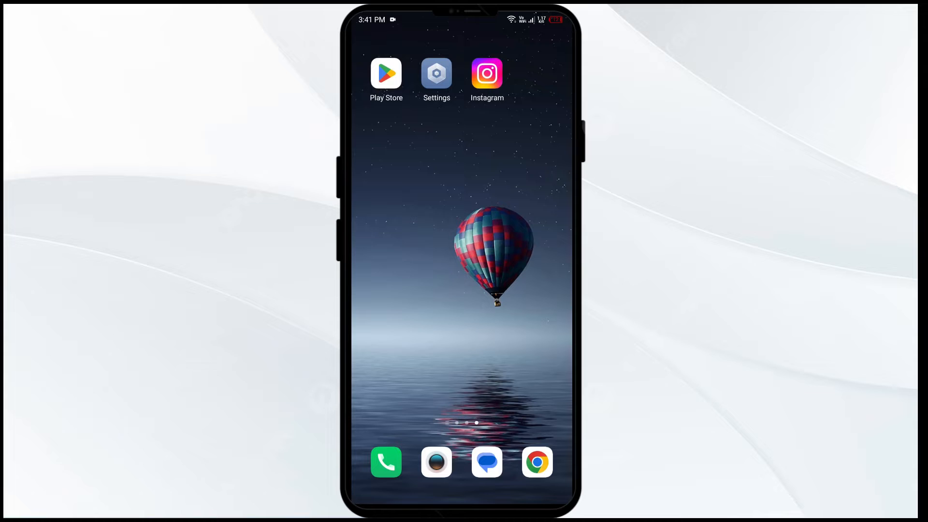
Step: Relaunch Instagram to its home feed, then leave it for the phone's Settings
{"action": "left_click", "coordinate": [487, 74]}
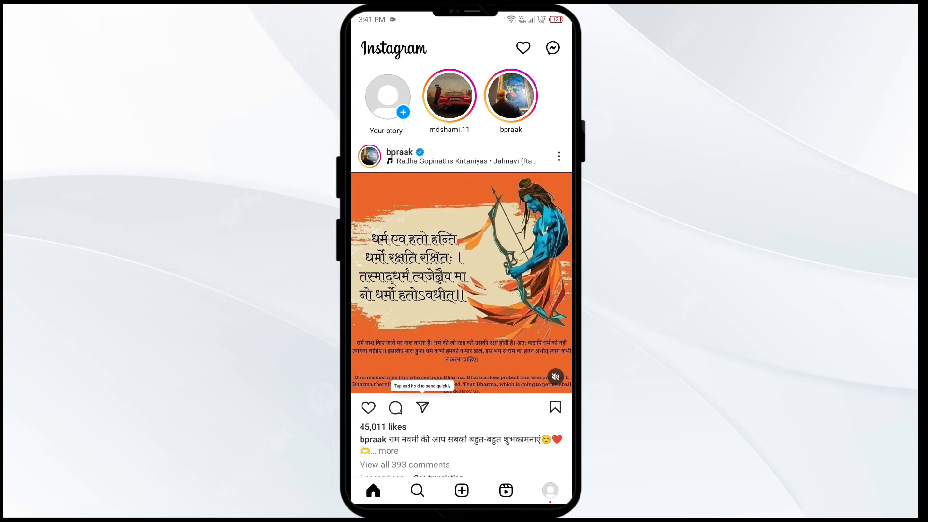
{"action": "left_click", "coordinate": [550, 491]}
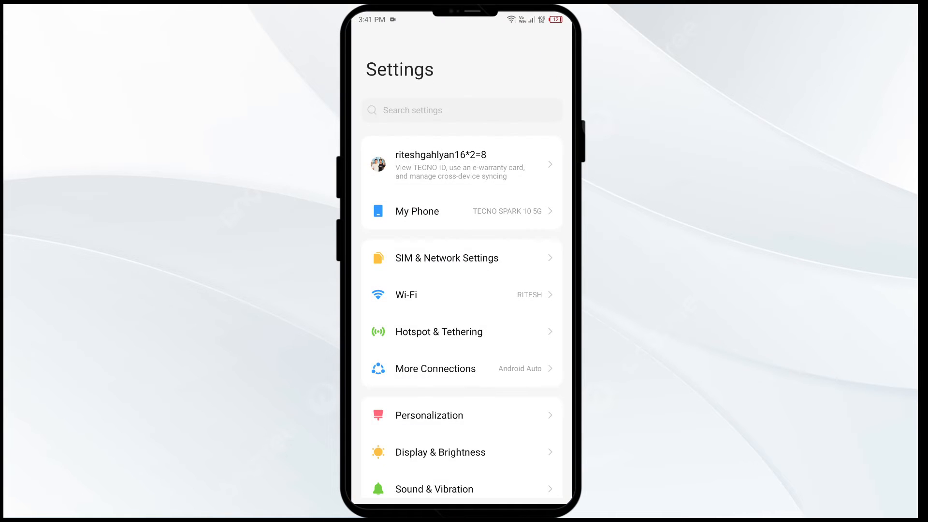
Step: Clear Instagram's cached data from App Management > Instagram > Storage
{"action": "scroll", "scroll_direction": "down", "scroll_amount": 3}
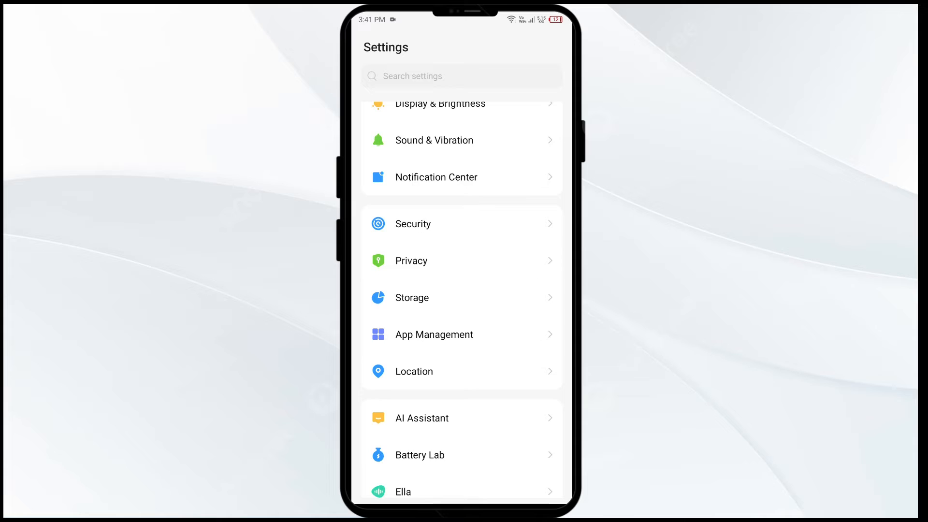
{"action": "left_click", "coordinate": [462, 333]}
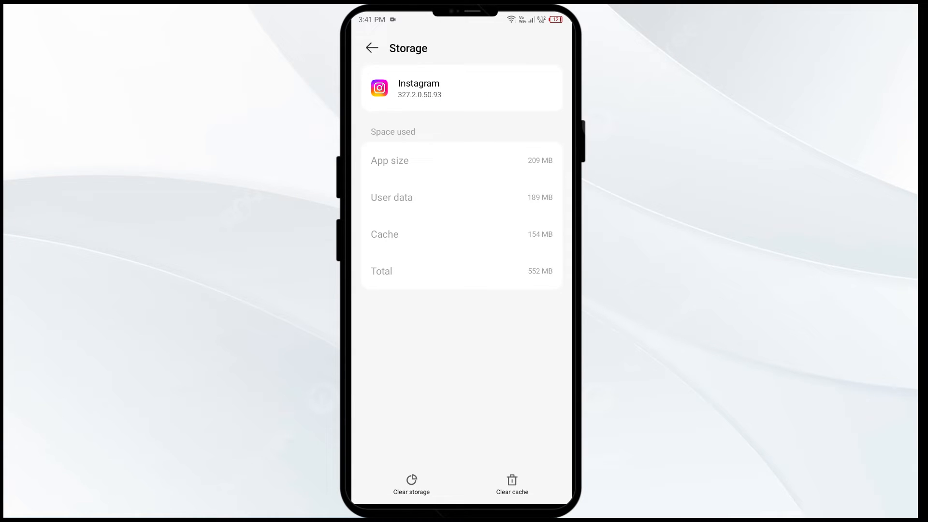
{"action": "left_click", "coordinate": [512, 484]}
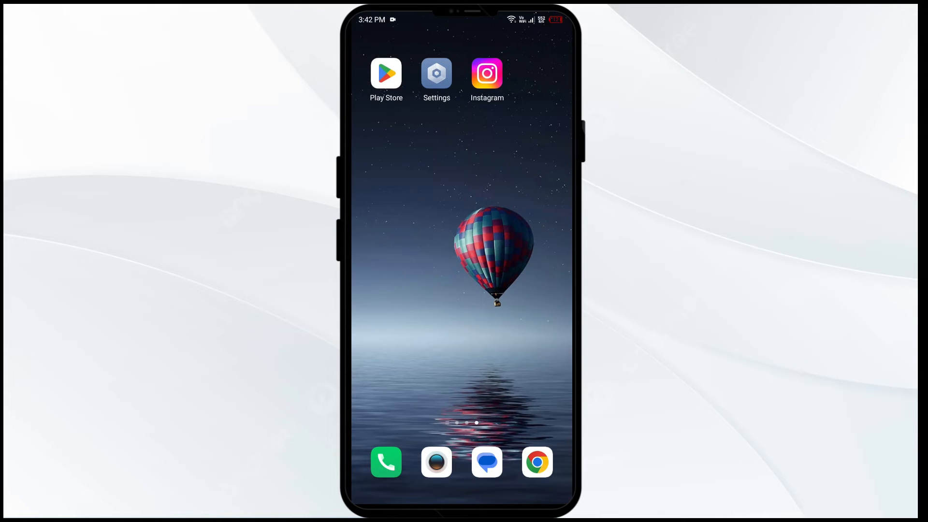
Step: Rerun the recent 'instagram' Play Store search and view its listing, showing no update pending
{"action": "left_click", "coordinate": [386, 74]}
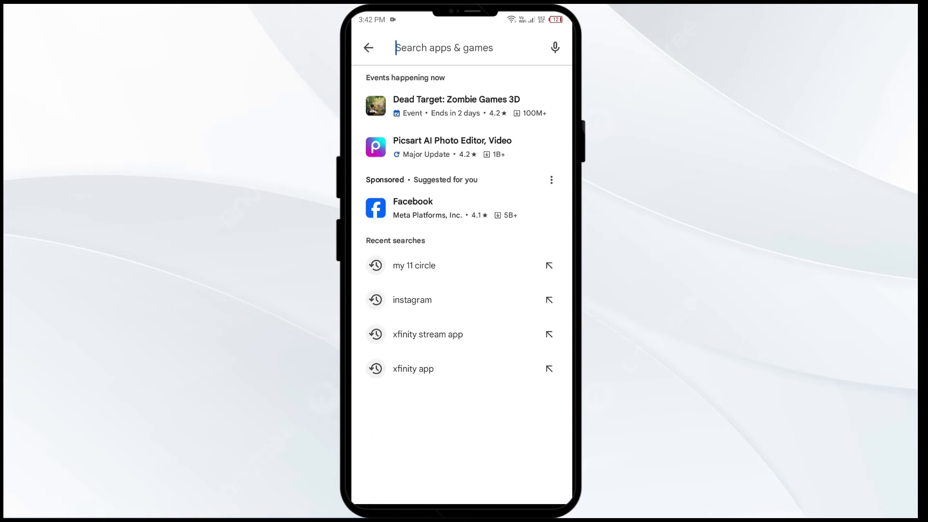
{"action": "left_click", "coordinate": [412, 299]}
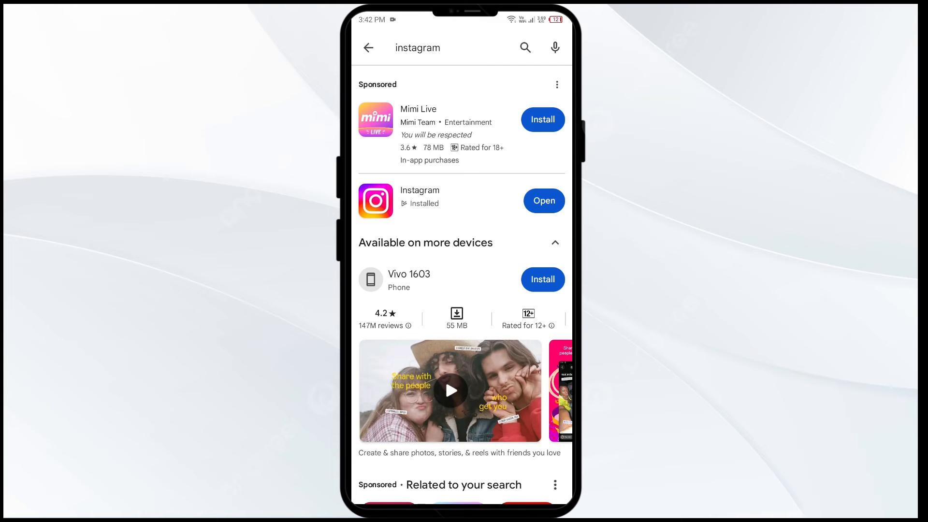
{"action": "left_click", "coordinate": [418, 200]}
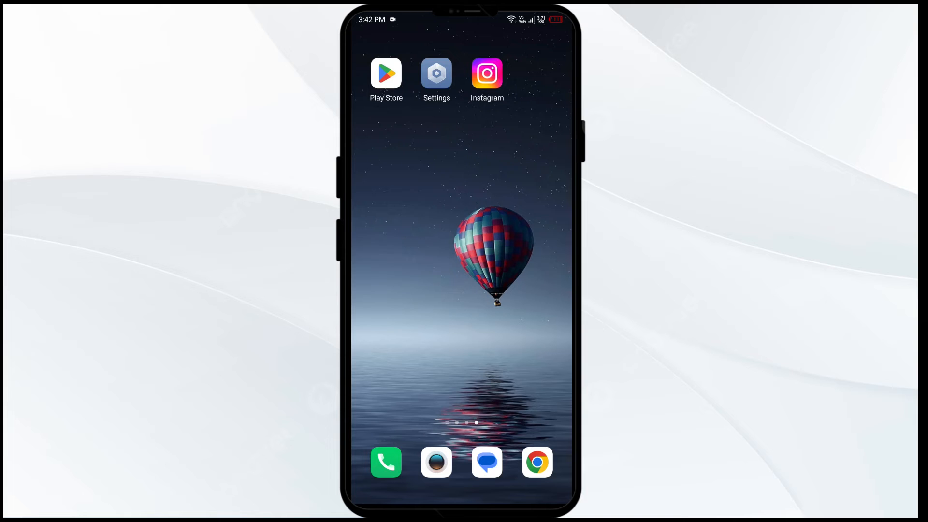
Step: Restart the phone from the power menu and wait for the home screen
{"action": "left_click", "coordinate": [436, 462]}
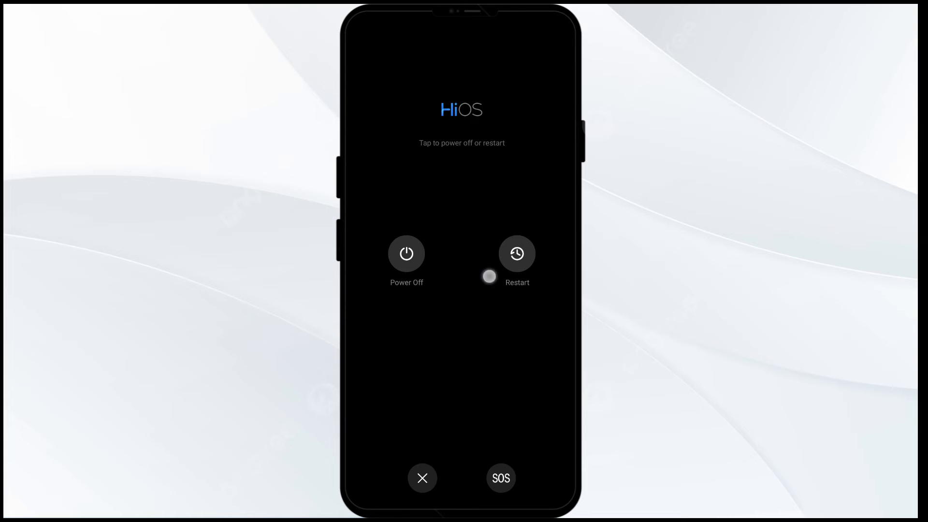
{"action": "left_click", "coordinate": [423, 477]}
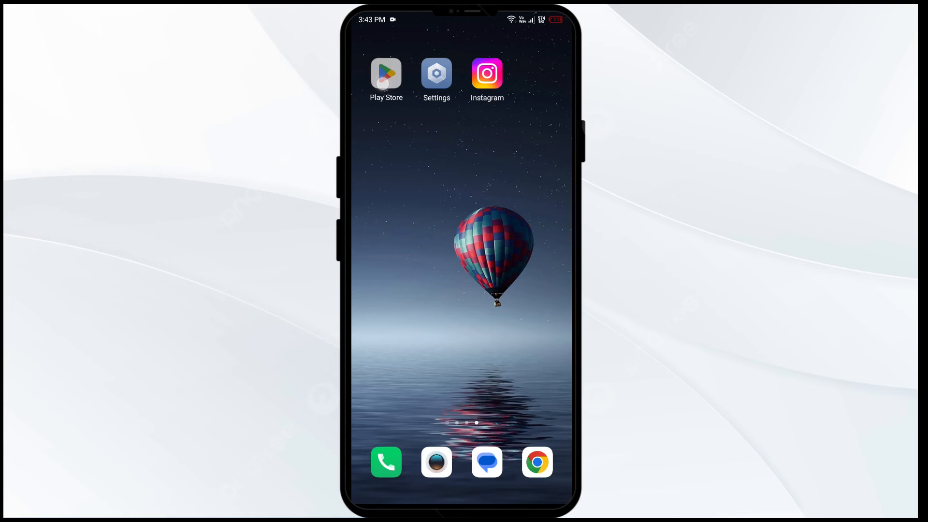
Step: Uninstall Instagram from its Play Store listing and start installing it again
{"action": "left_click", "coordinate": [487, 73]}
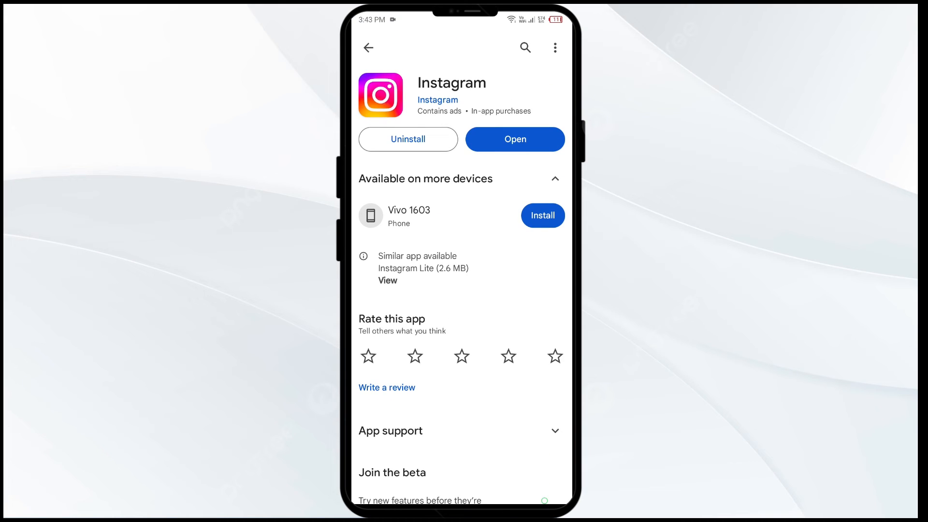
{"action": "left_click", "coordinate": [408, 139]}
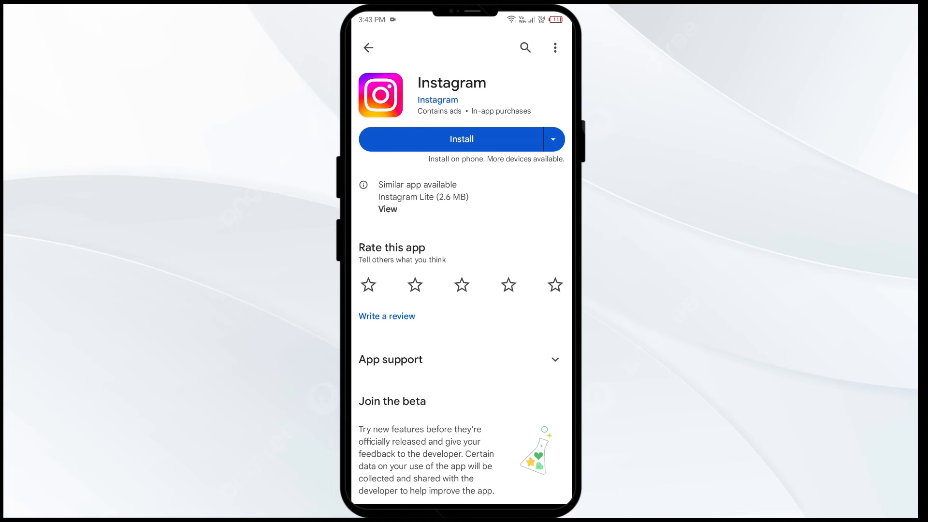
{"action": "left_click", "coordinate": [462, 139]}
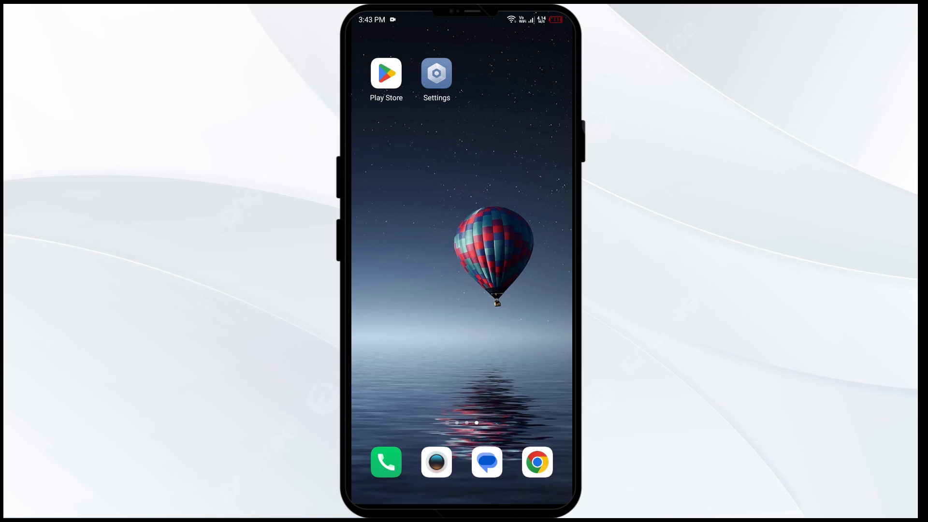
Step: Search Settings for 'update', reach System Update, and run a fresh update check reporting up to date
{"action": "left_click", "coordinate": [436, 73]}
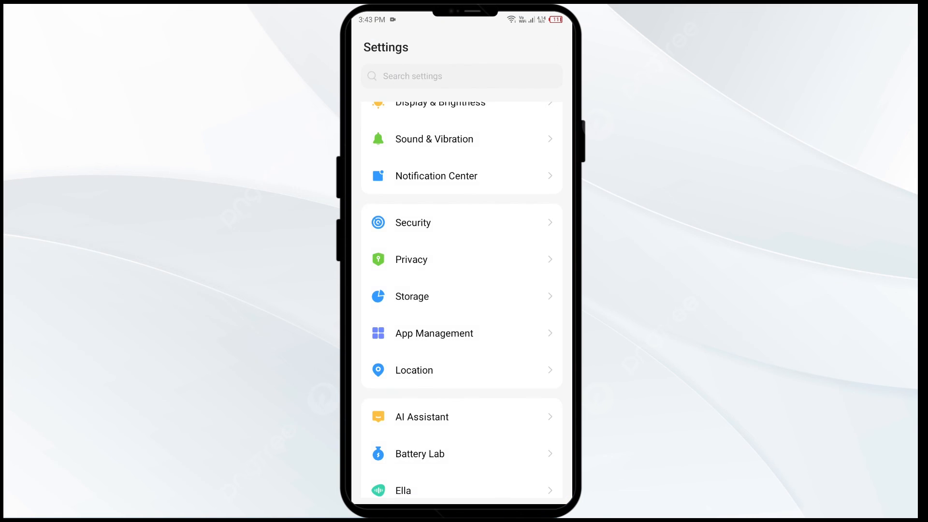
{"action": "left_click", "coordinate": [462, 76]}
{"action": "type", "text": "update"}
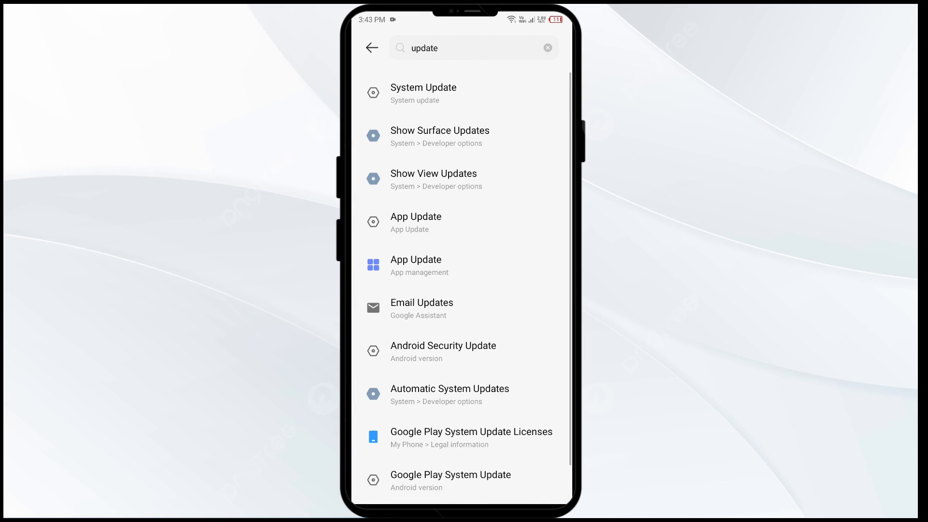
{"action": "left_click", "coordinate": [423, 93]}
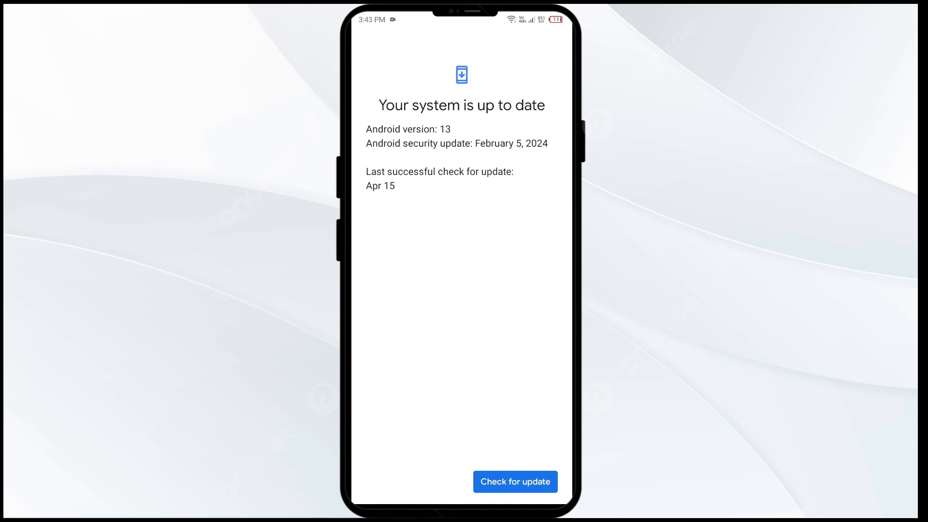
{"action": "left_click", "coordinate": [515, 481]}
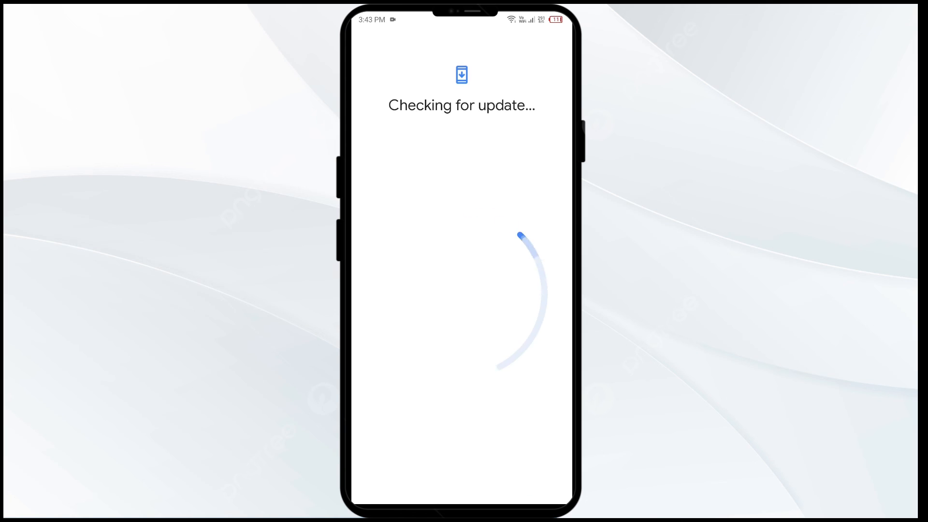